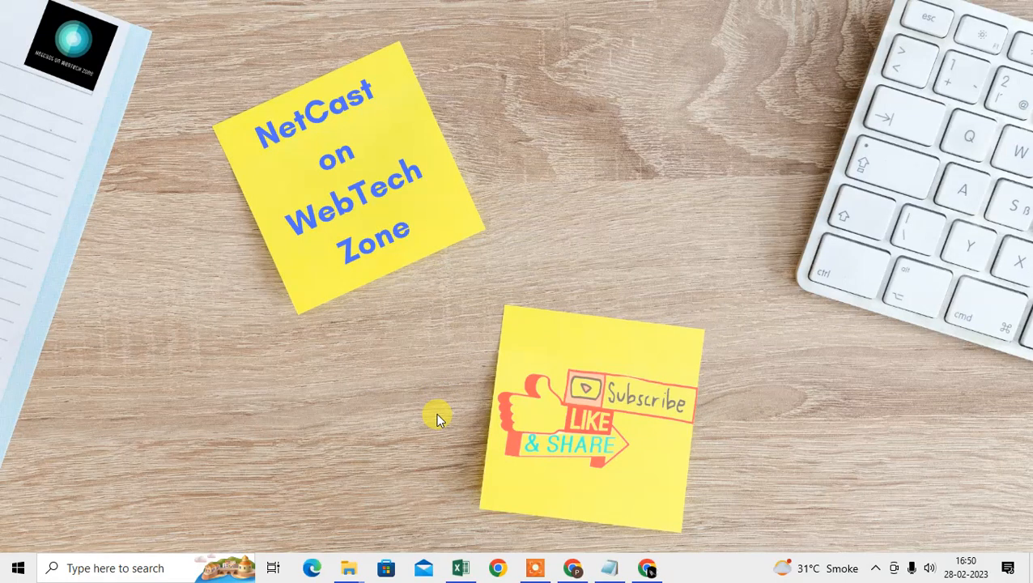
mouse_move(523, 179)
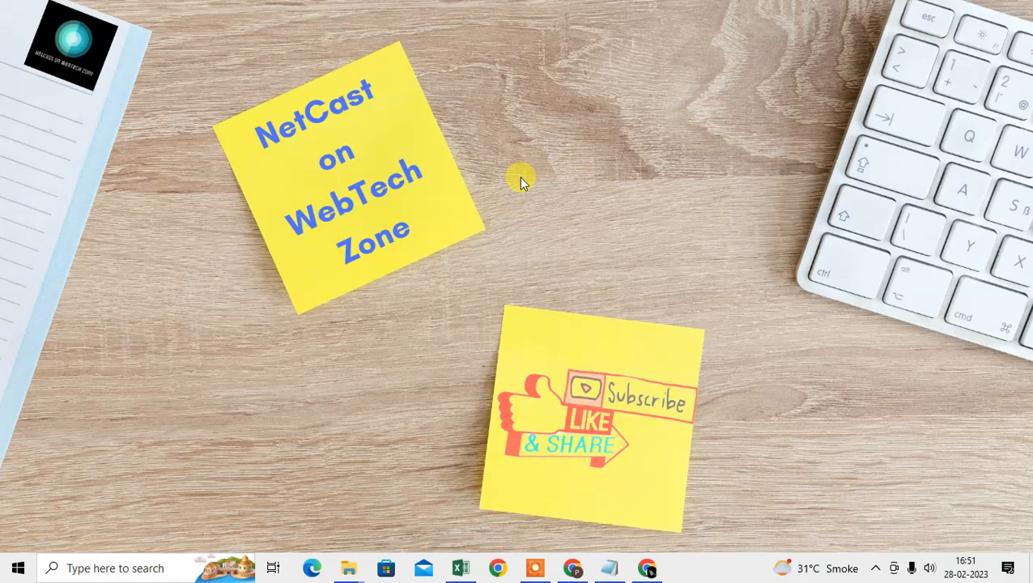
mouse_move(502, 73)
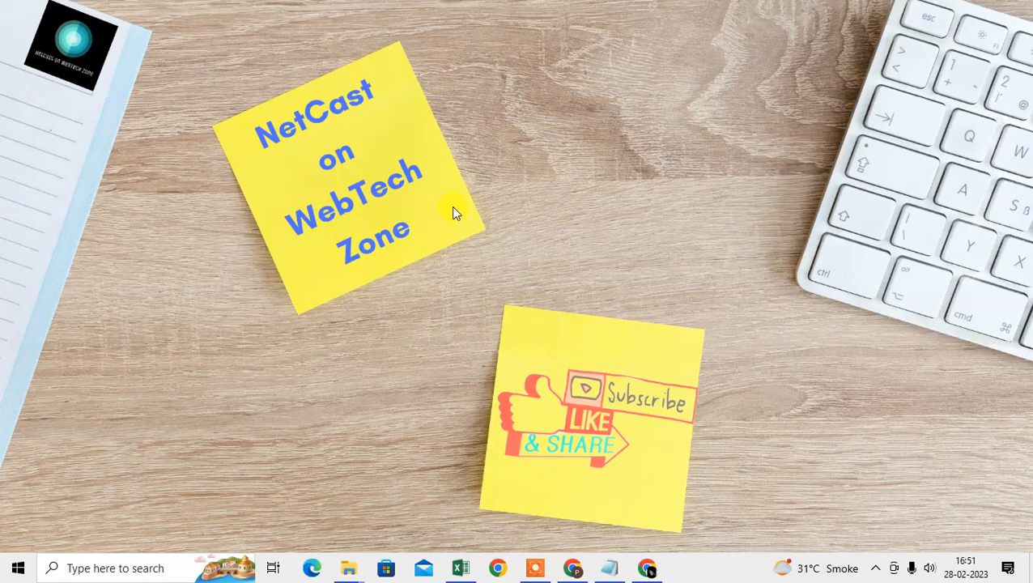
mouse_move(494, 227)
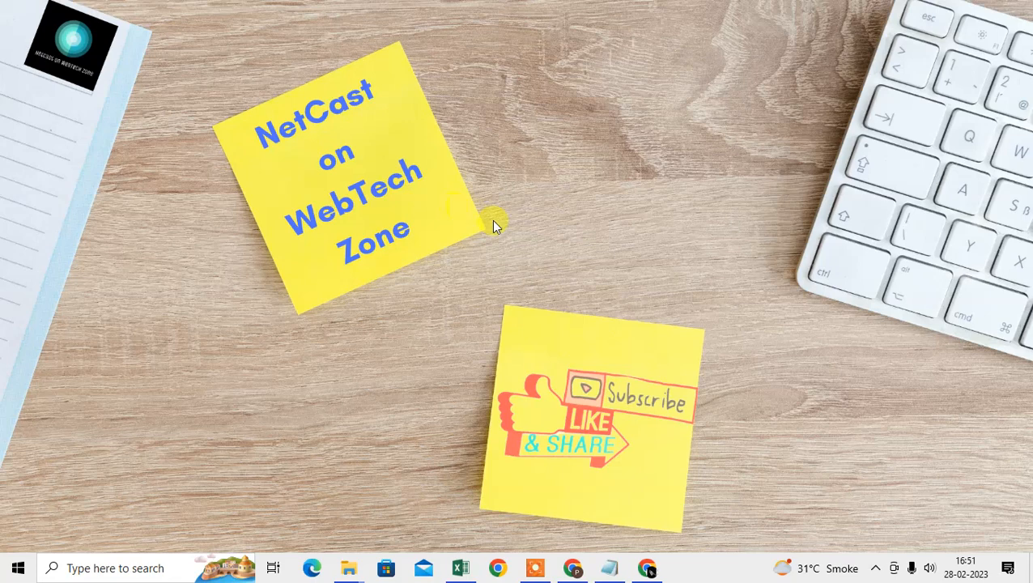
mouse_move(579, 175)
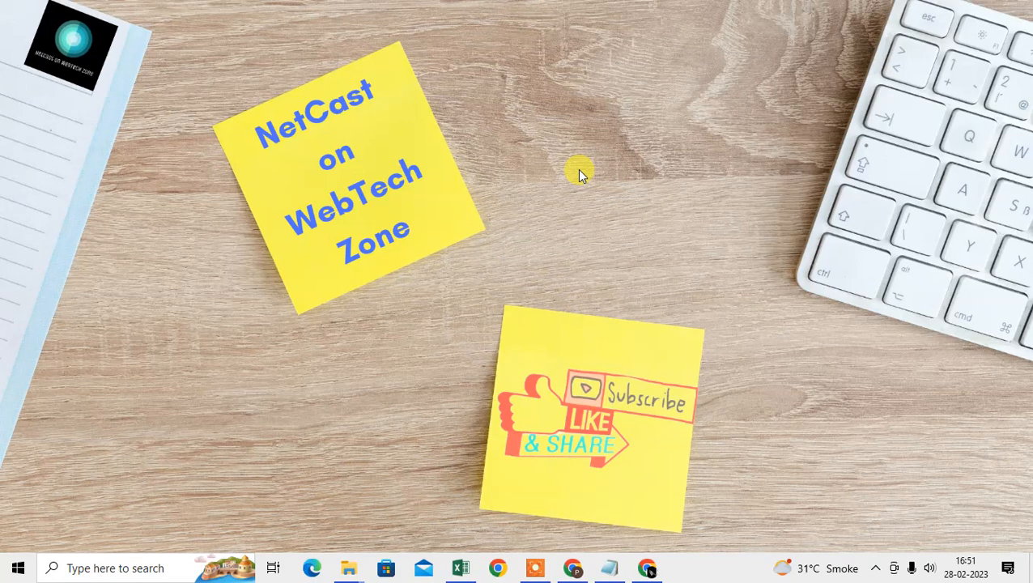
mouse_move(640, 437)
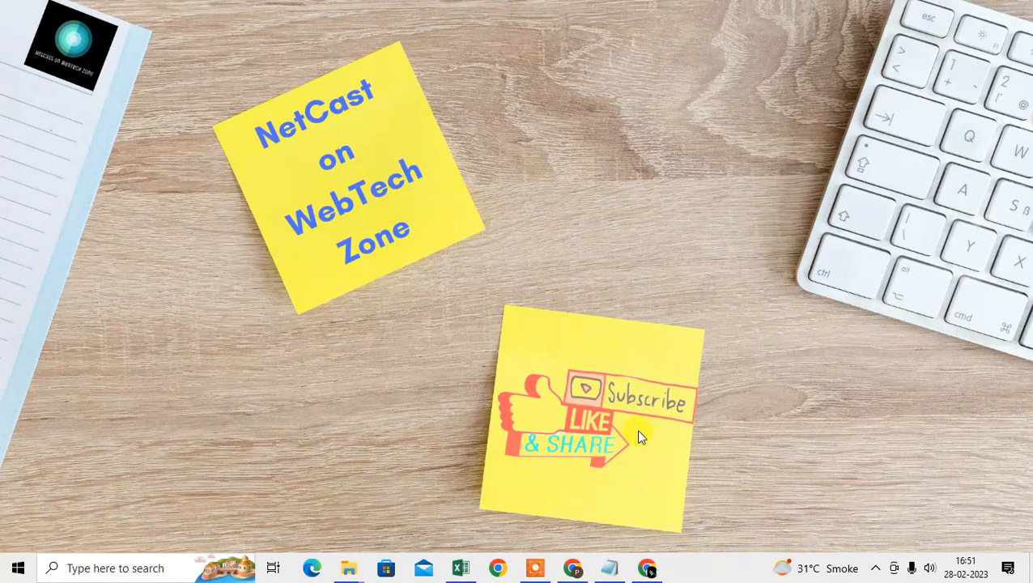
mouse_move(652, 426)
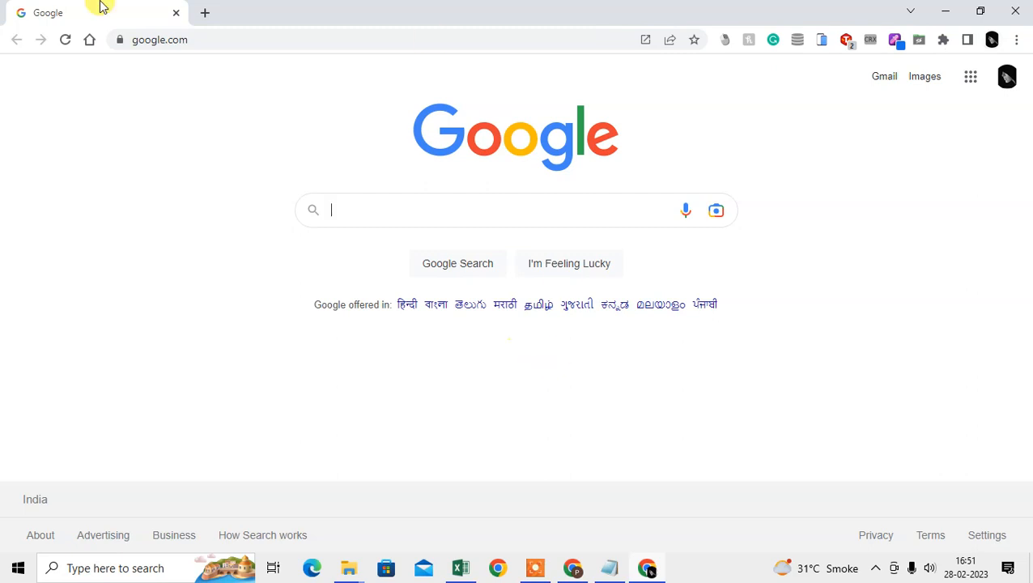
mouse_move(481, 374)
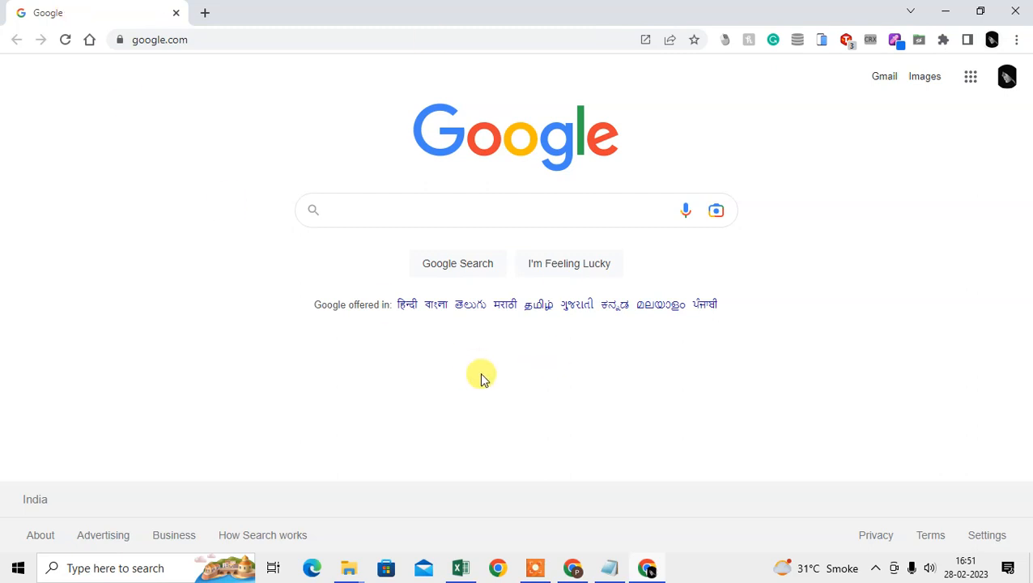
mouse_move(188, 10)
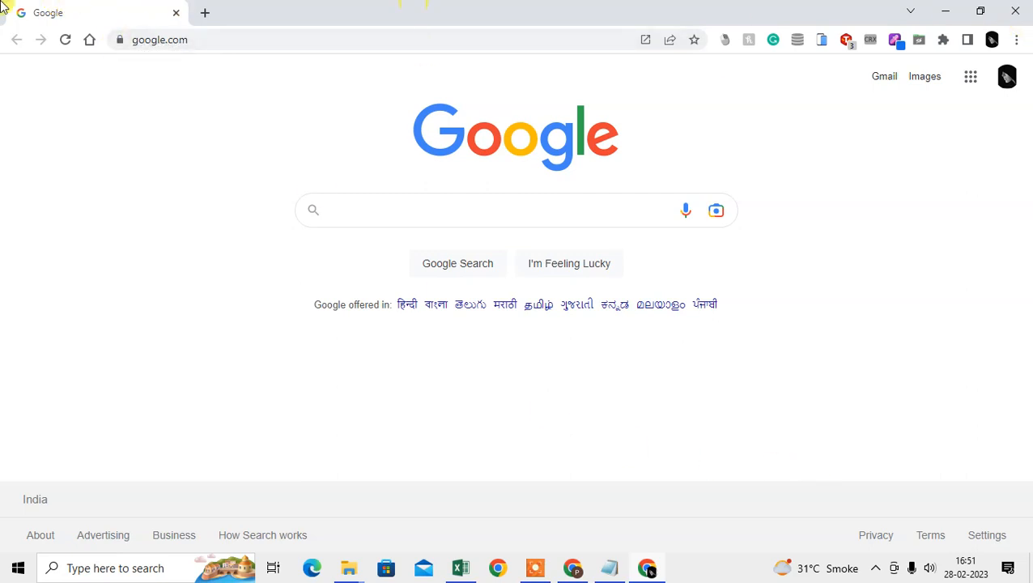
Open Chrome's History page from the three-dot menu's History submenu.
click(1017, 39)
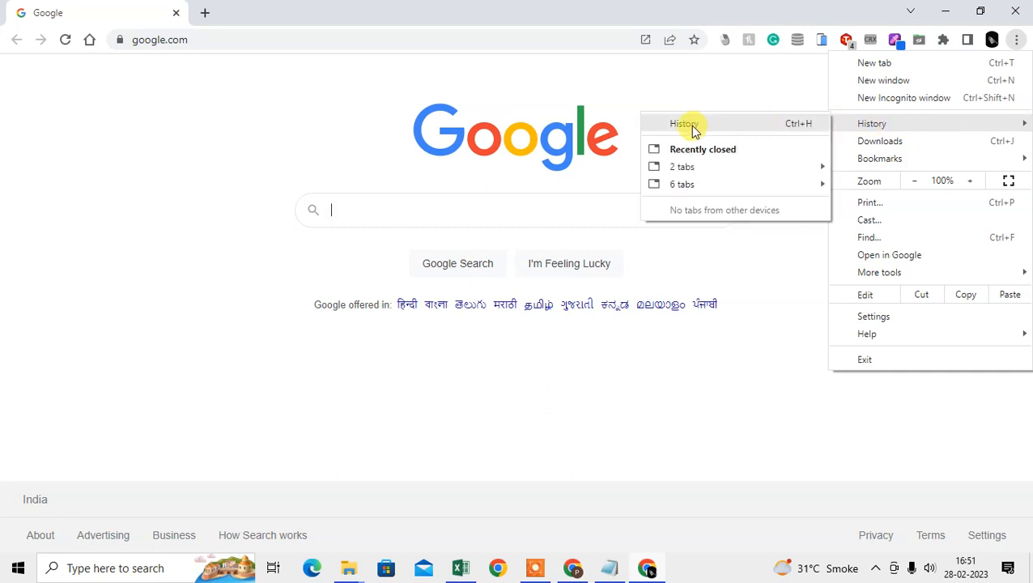
mouse_move(800, 130)
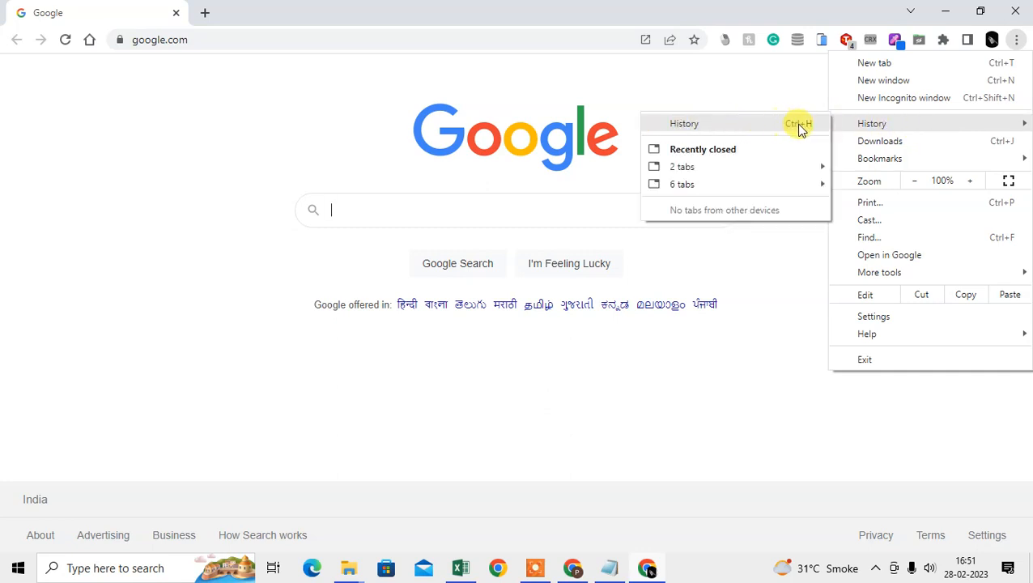
mouse_move(793, 129)
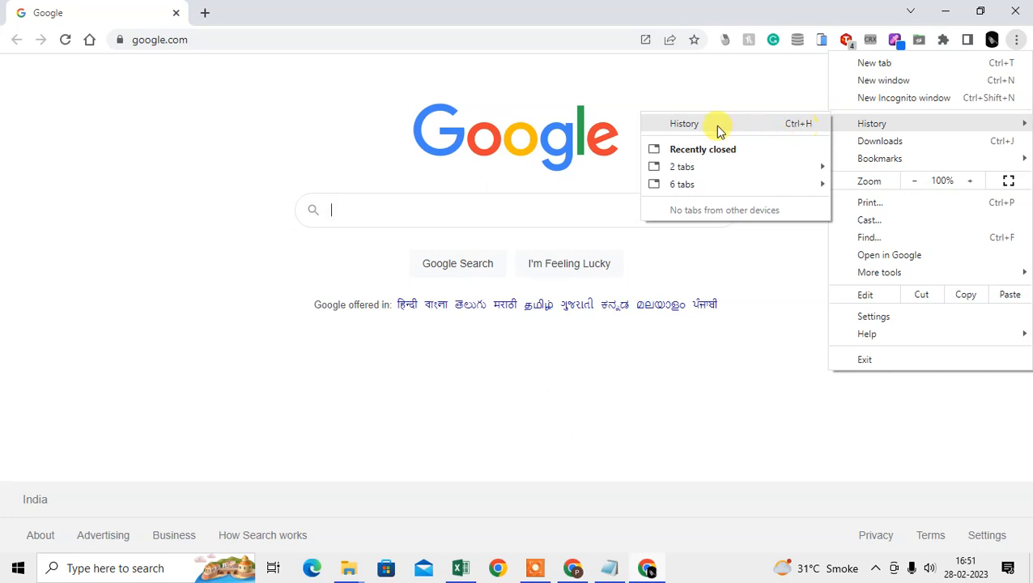
click(684, 124)
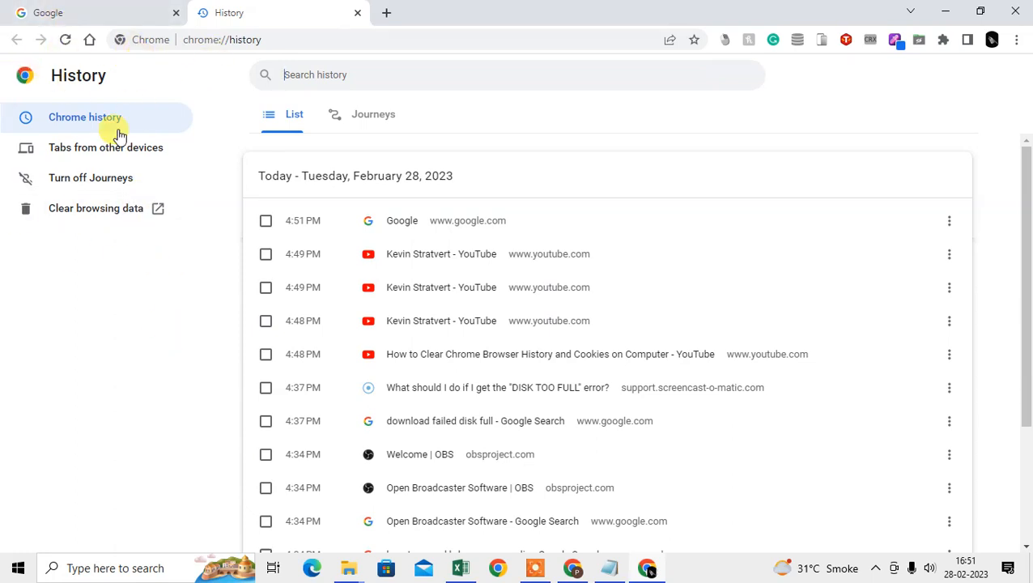
mouse_move(519, 254)
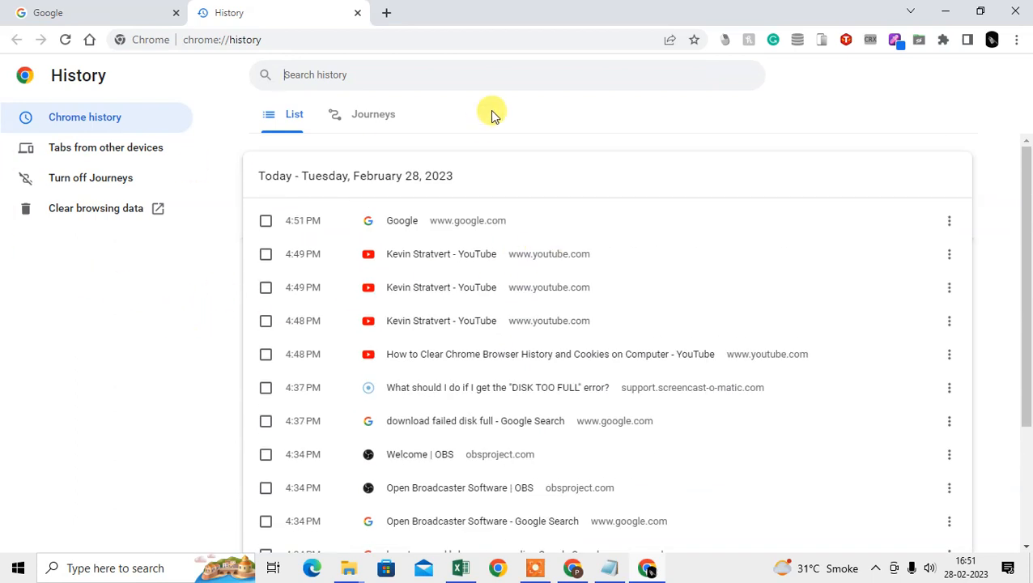
mouse_move(44, 208)
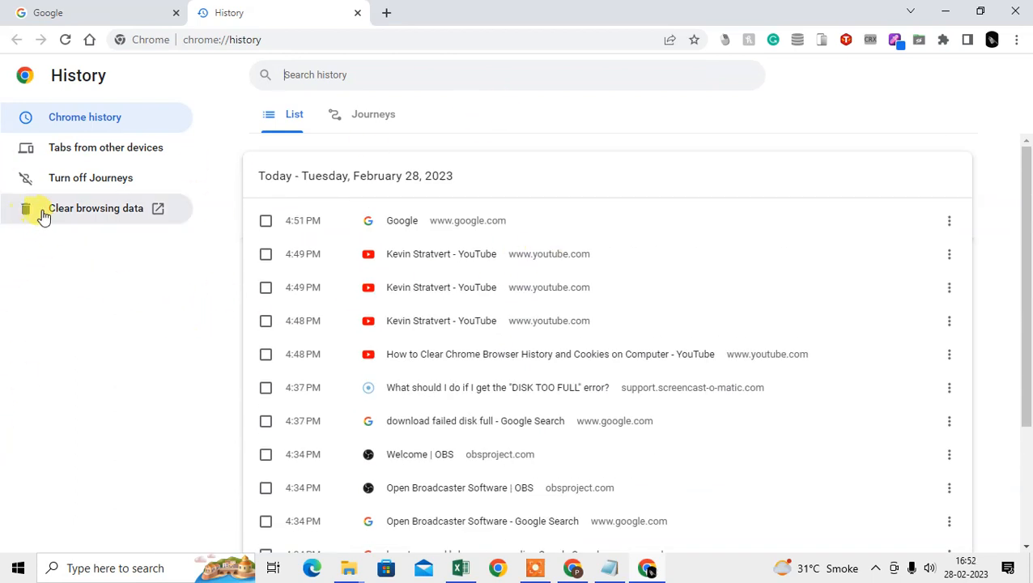
Open Clear browsing data from the History page sidebar.
click(96, 208)
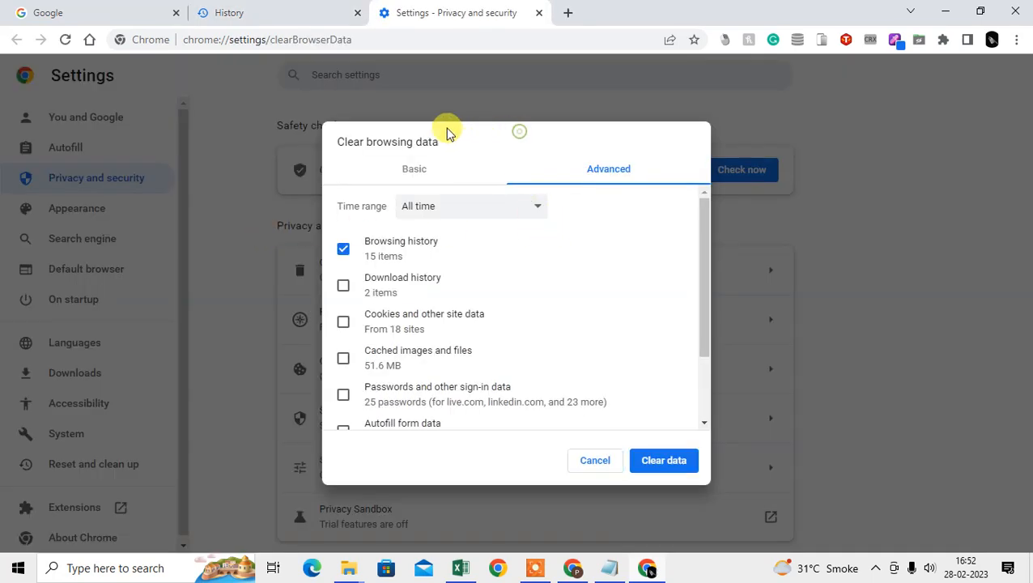
Review the Advanced tab's clearing options, then return to the Basic tab.
click(414, 168)
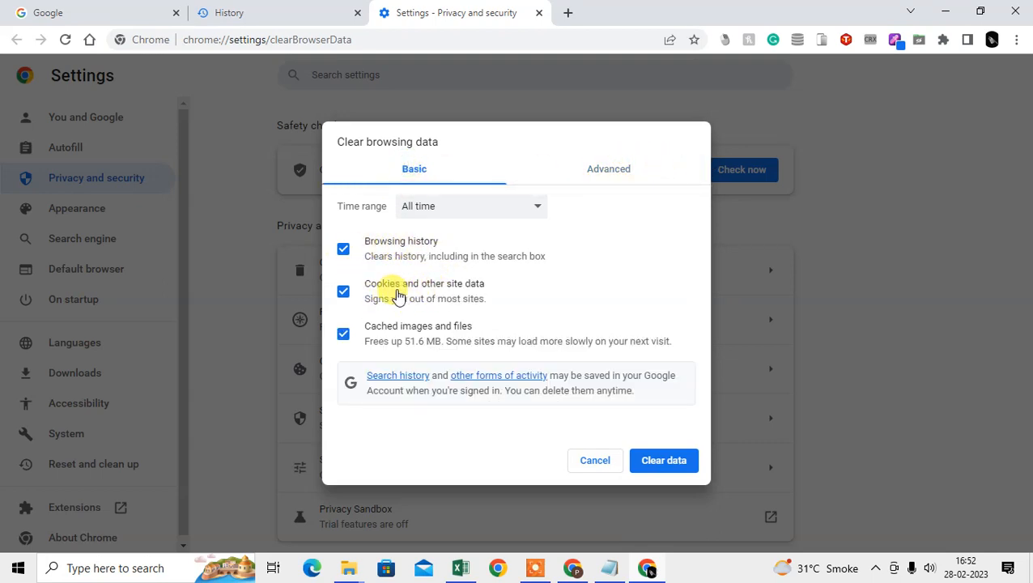
mouse_move(382, 267)
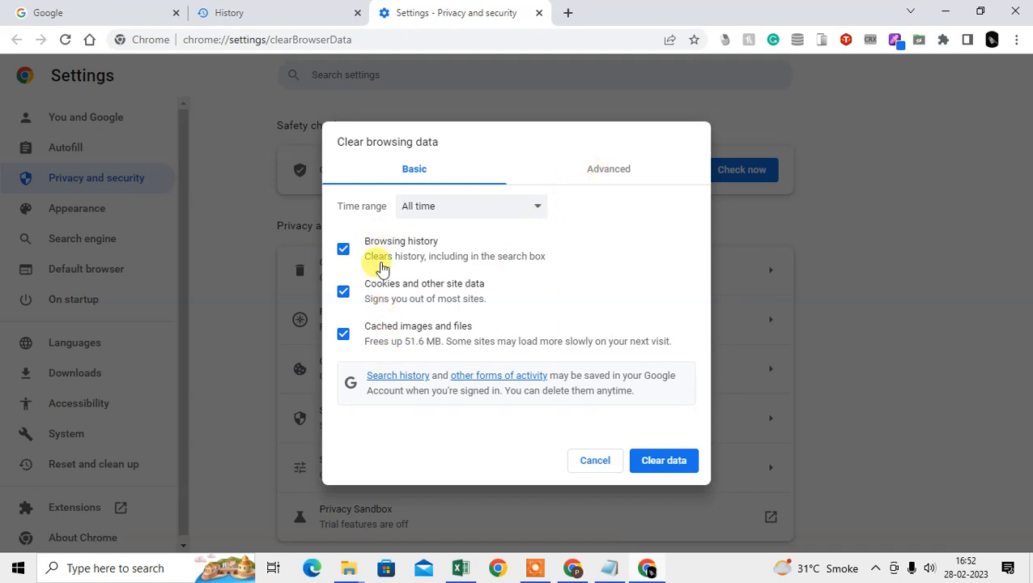
mouse_move(400, 341)
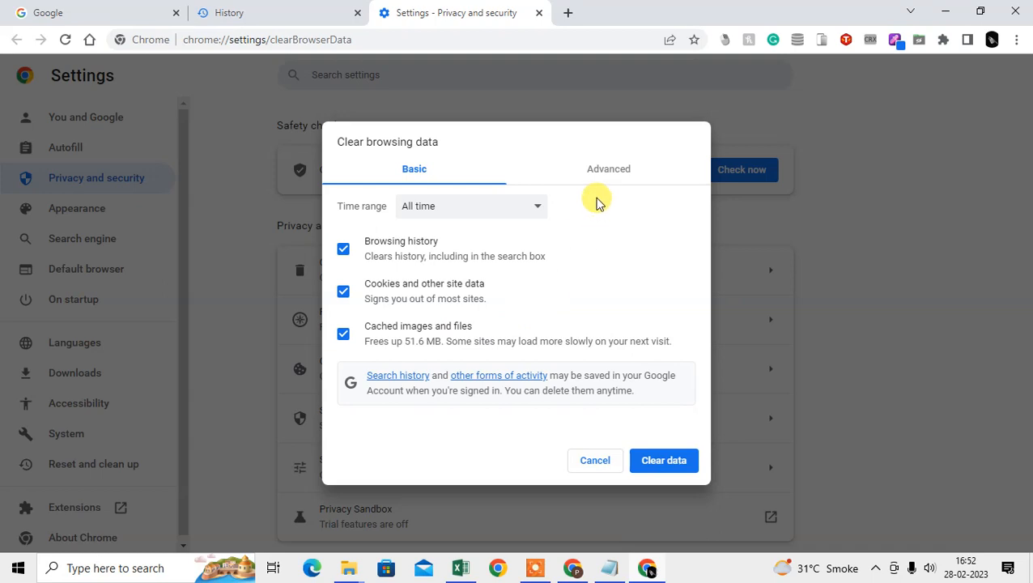
click(609, 169)
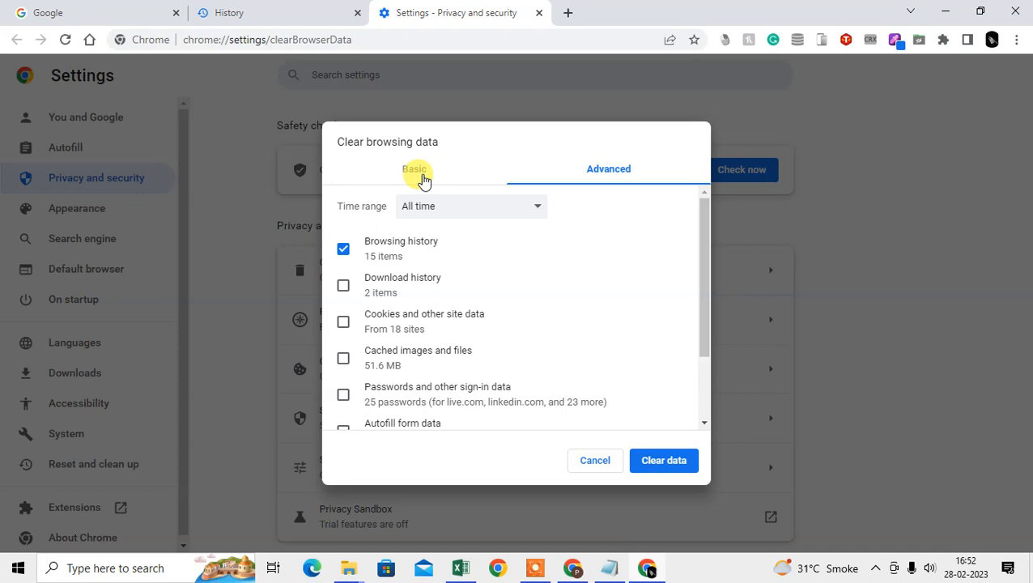
click(414, 168)
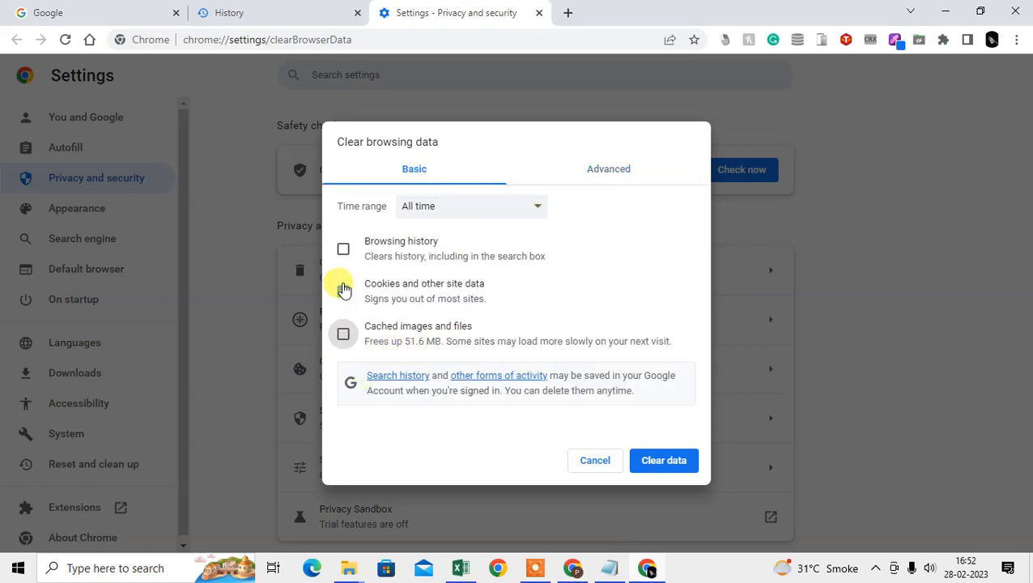
Tick Cookies and other site data and open the Time range list.
click(342, 291)
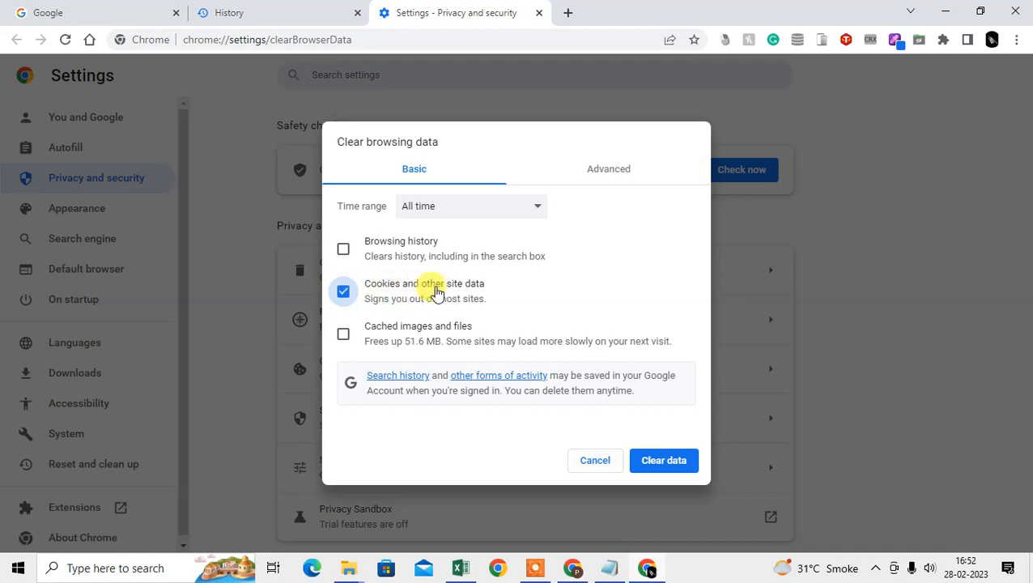
mouse_move(464, 197)
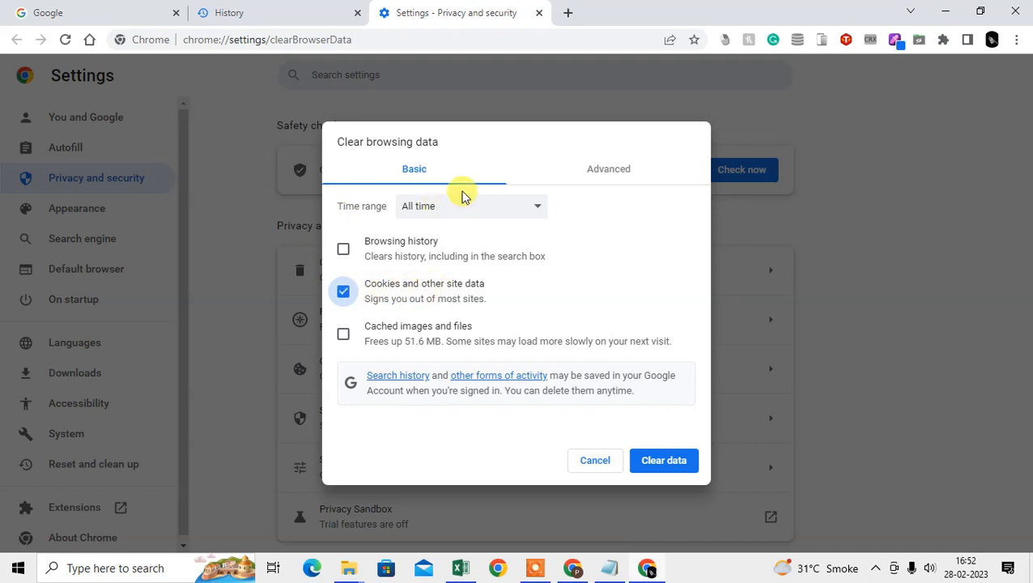
click(471, 206)
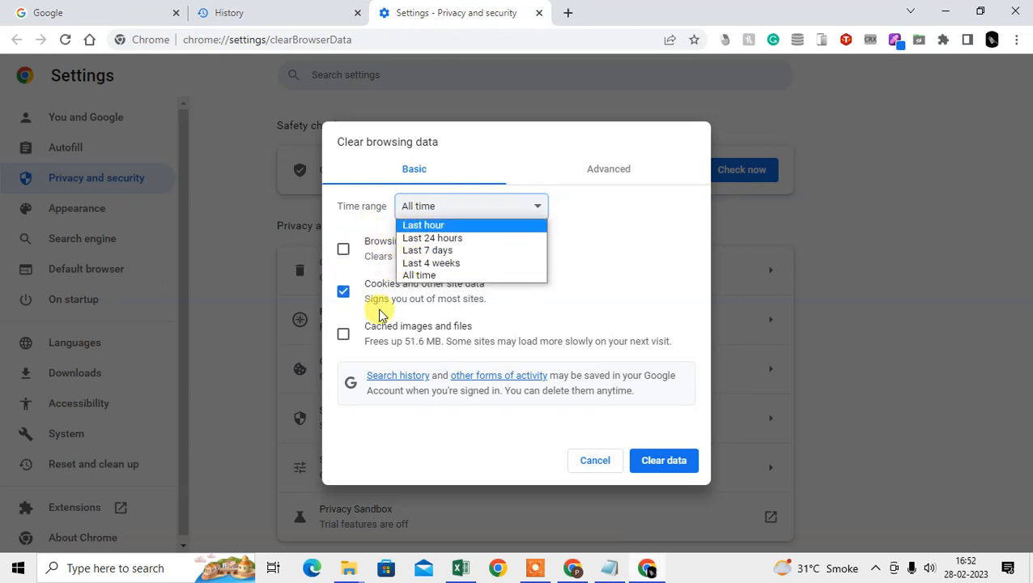
mouse_move(449, 225)
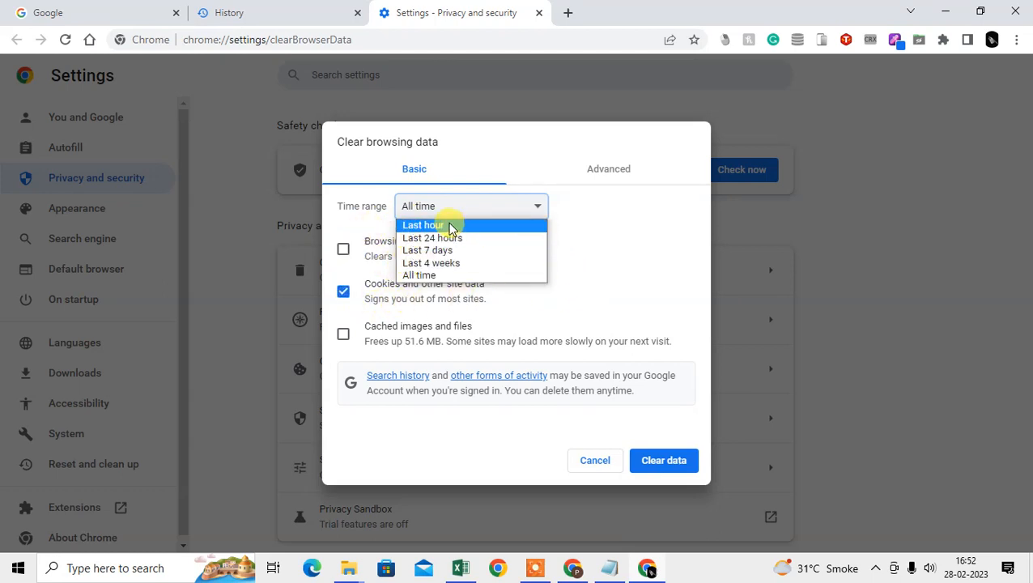
Try Last hour, Last 24 hours and Last 7 days, then set All time.
click(422, 225)
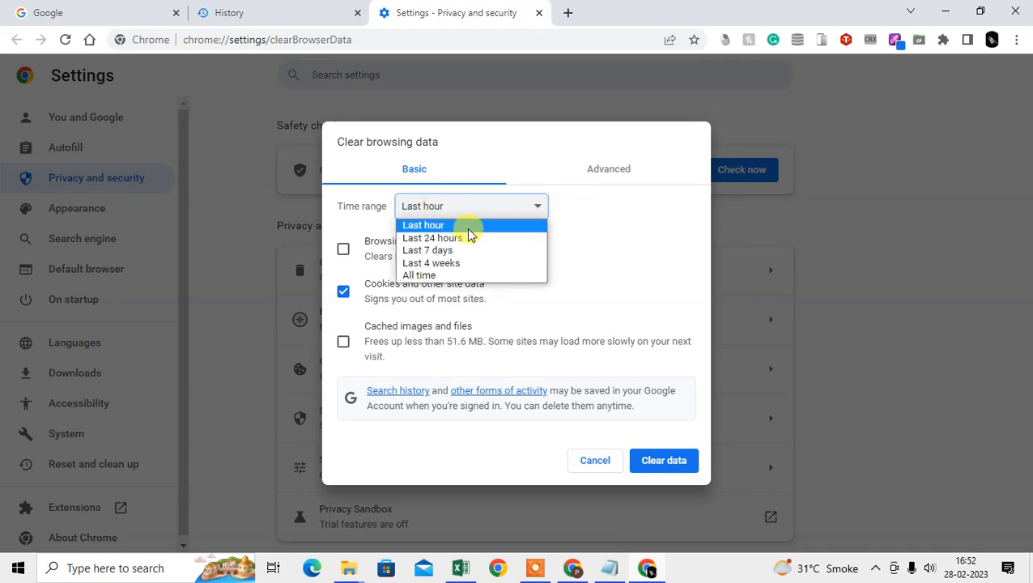
click(432, 237)
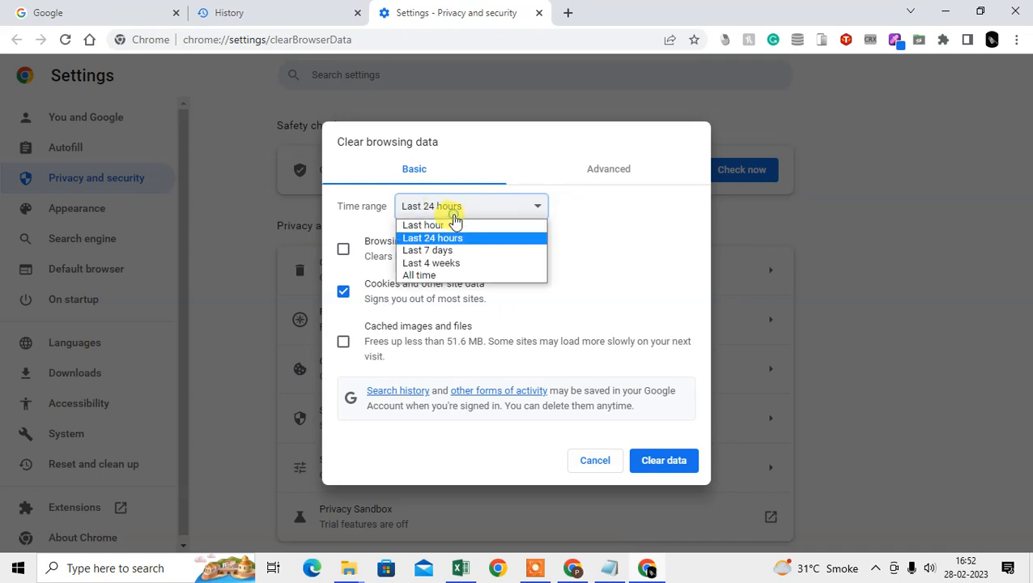
mouse_move(468, 249)
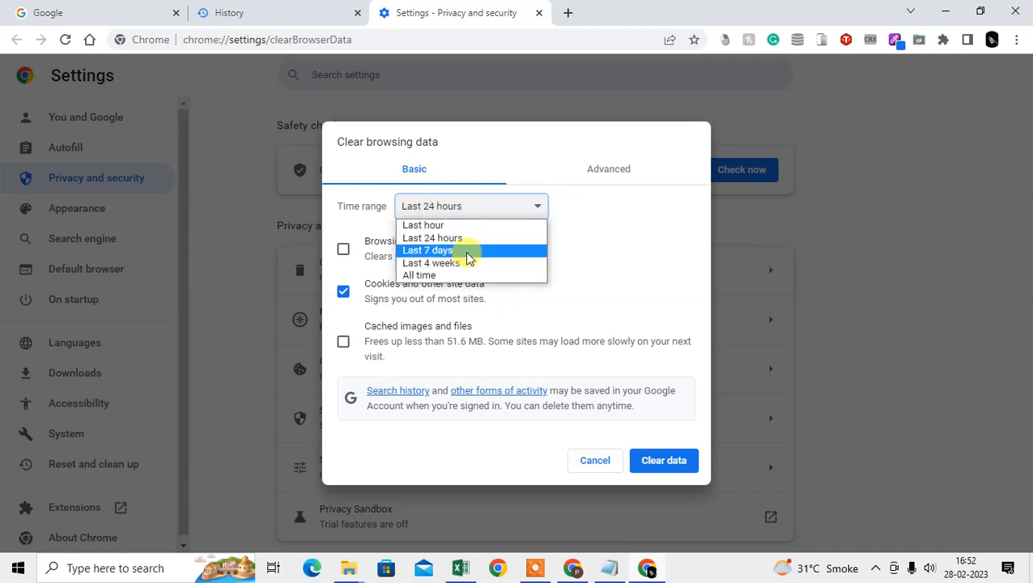
click(427, 249)
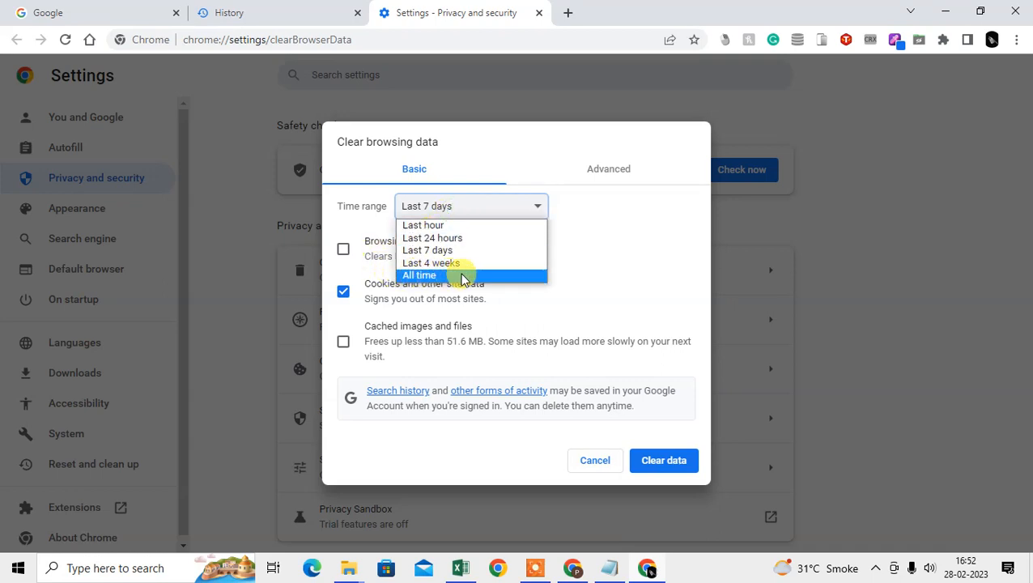
click(420, 275)
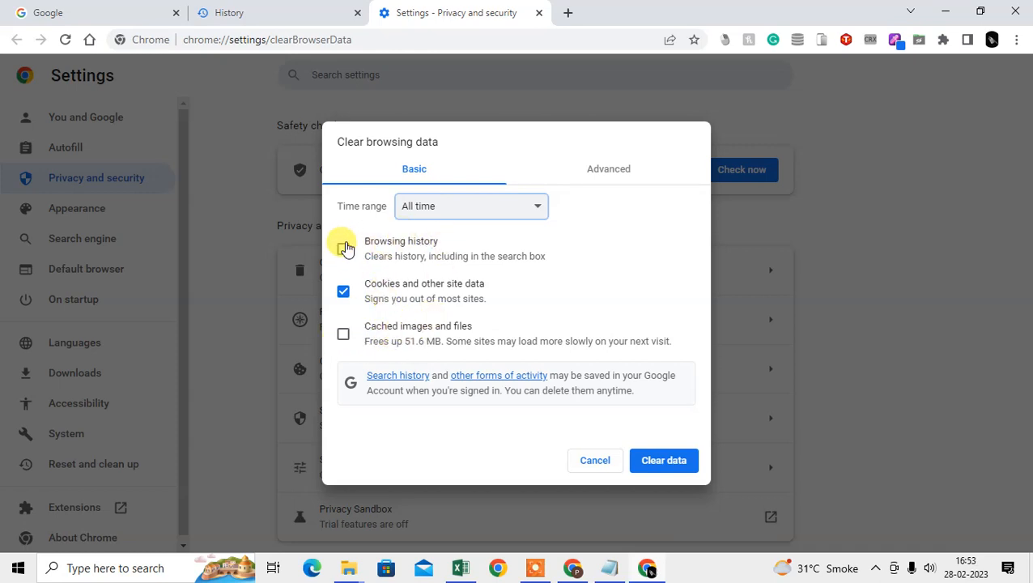
Toggle the checkboxes so only Cookies and other site data stays ticked, then choose a time range.
click(342, 248)
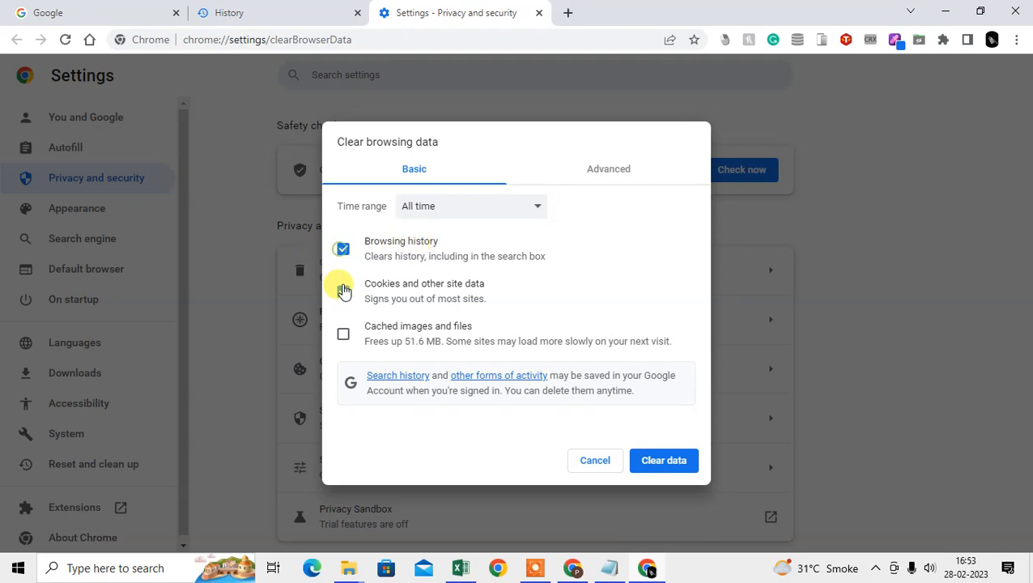
click(343, 290)
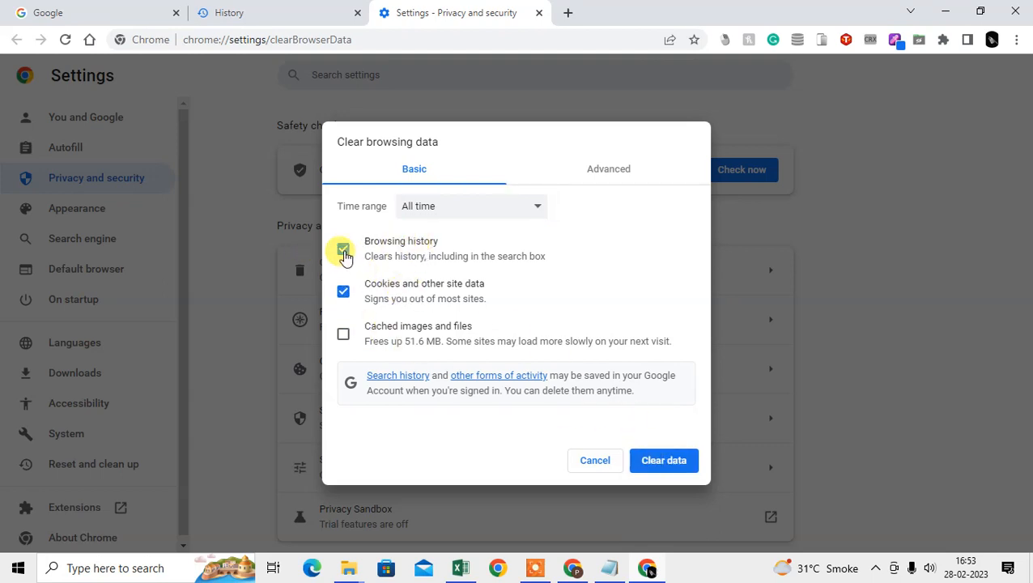
click(343, 249)
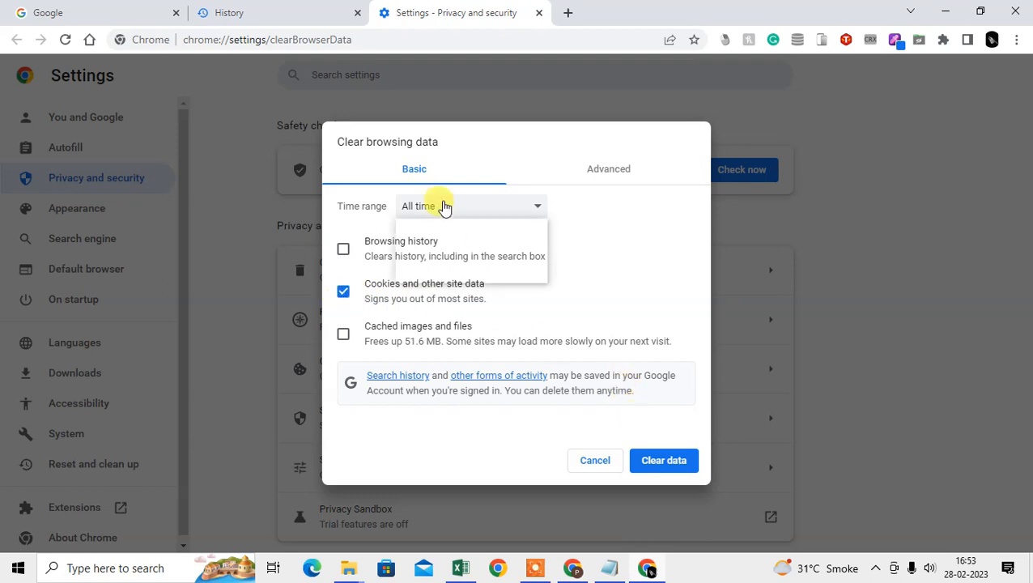
click(470, 205)
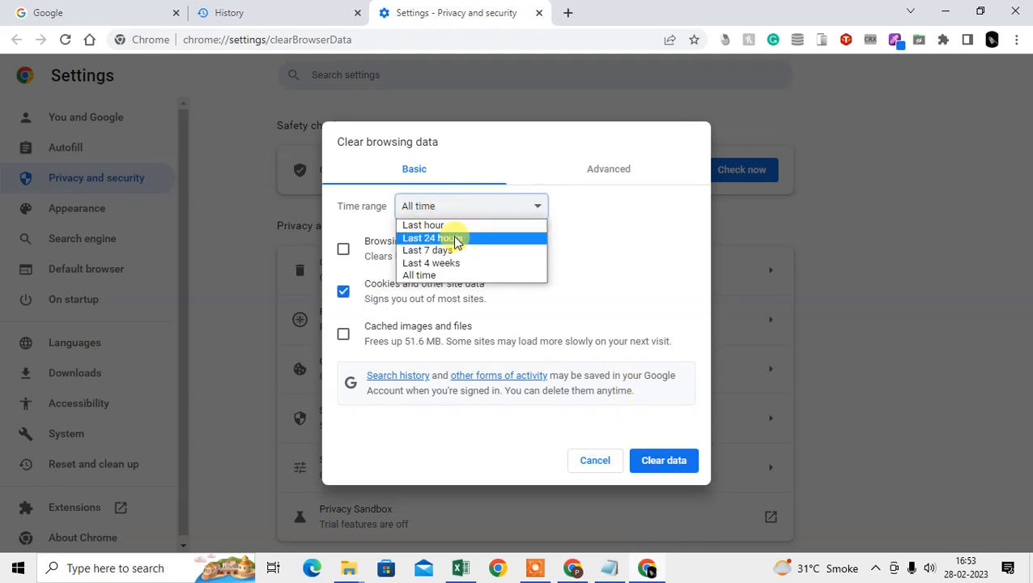
click(428, 237)
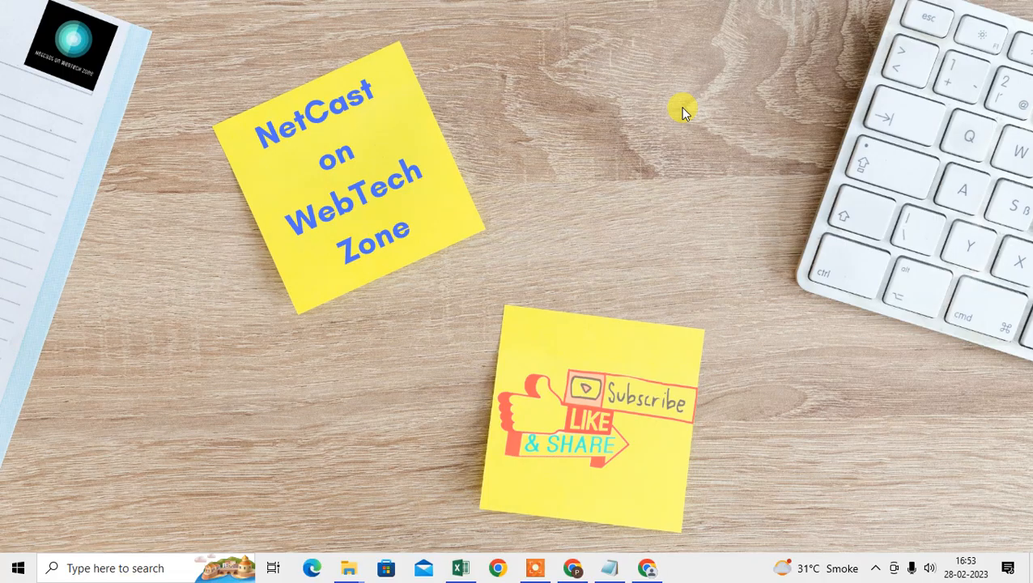
mouse_move(559, 170)
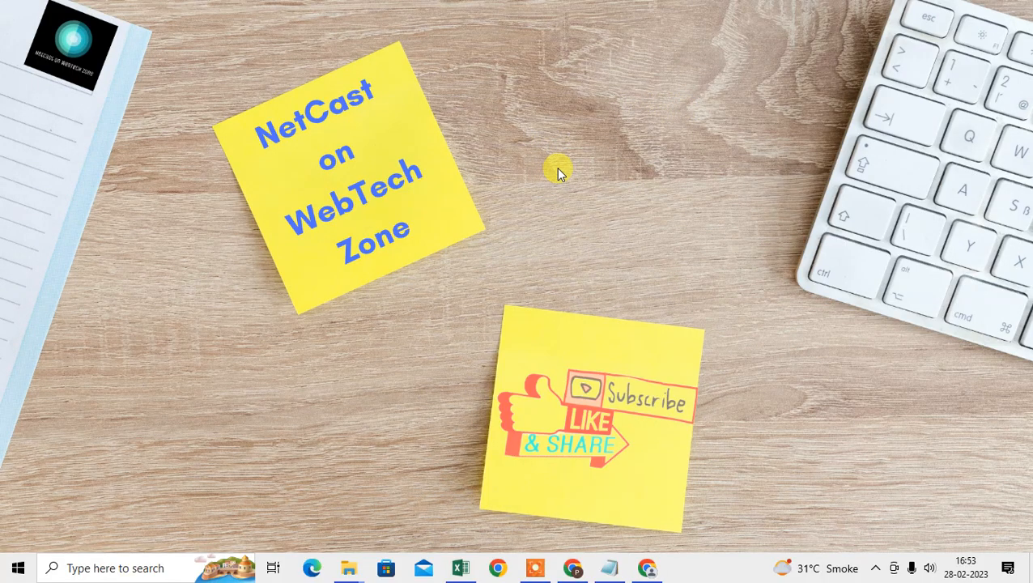